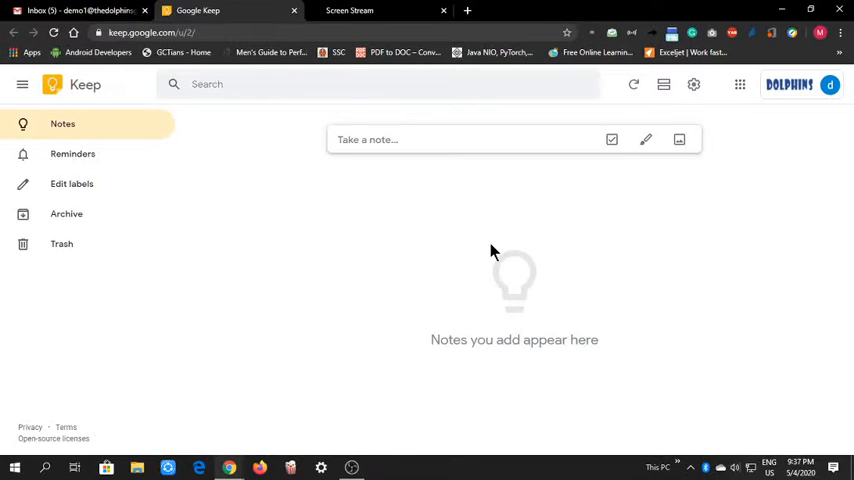
{"action": "mouse_move", "coordinate": [335, 278]}
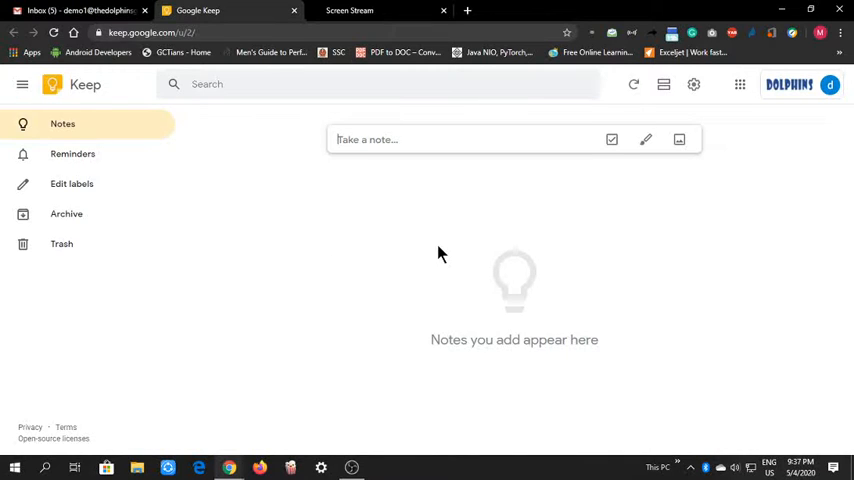
{"action": "mouse_move", "coordinate": [750, 140]}
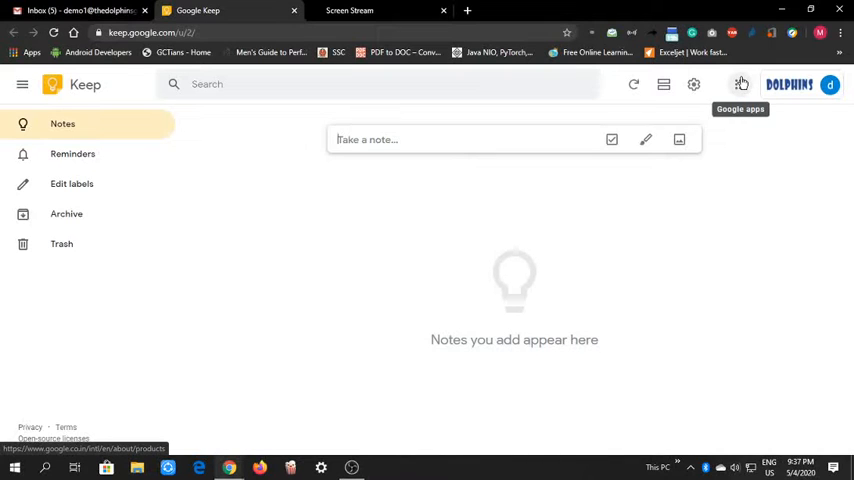
- Open and close the Google apps list, toggle the side navigation, and view the settings menu
{"action": "left_click", "coordinate": [739, 84]}
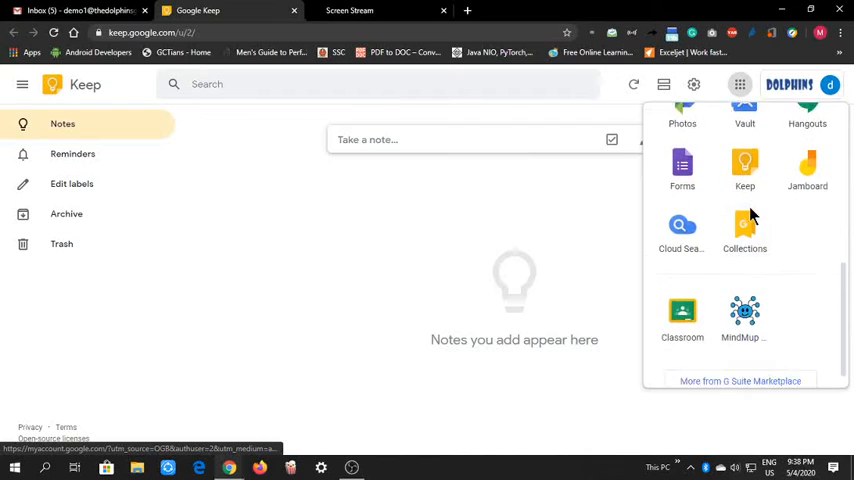
{"action": "left_click", "coordinate": [380, 297]}
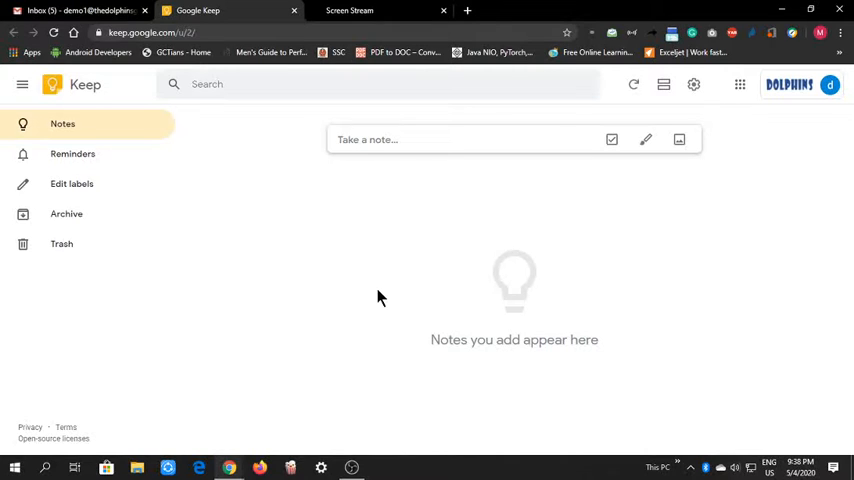
{"action": "mouse_move", "coordinate": [97, 188]}
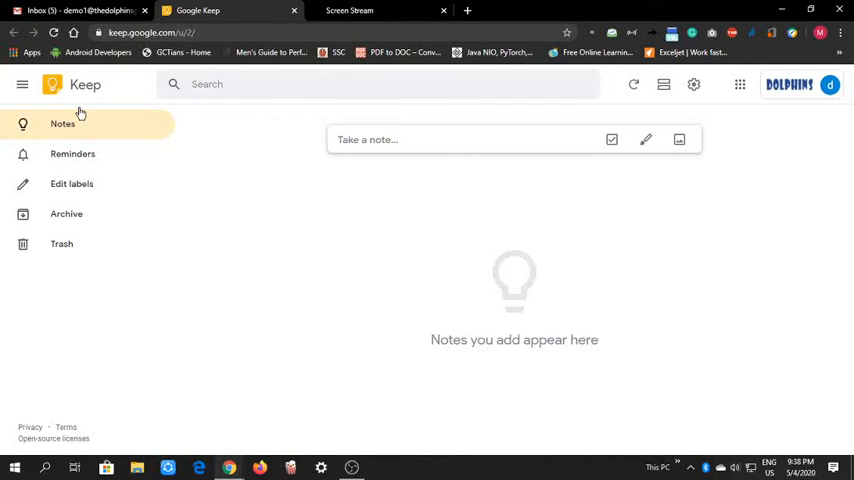
{"action": "left_click", "coordinate": [20, 84]}
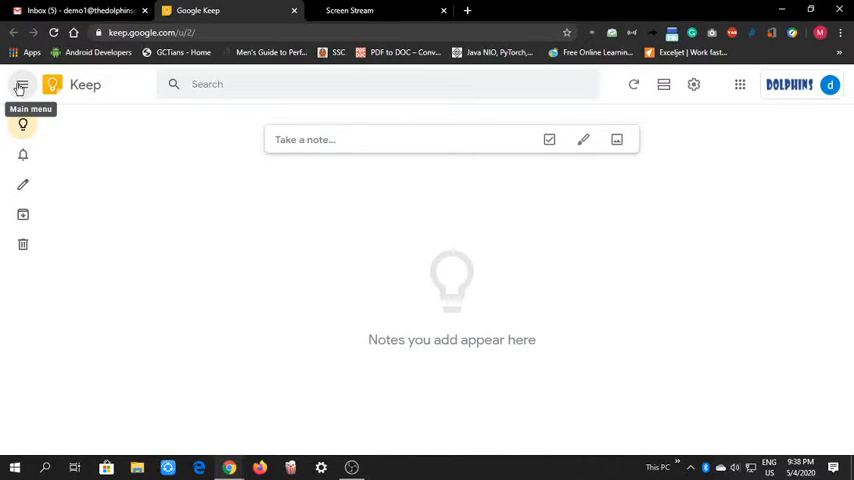
{"action": "left_click", "coordinate": [22, 84]}
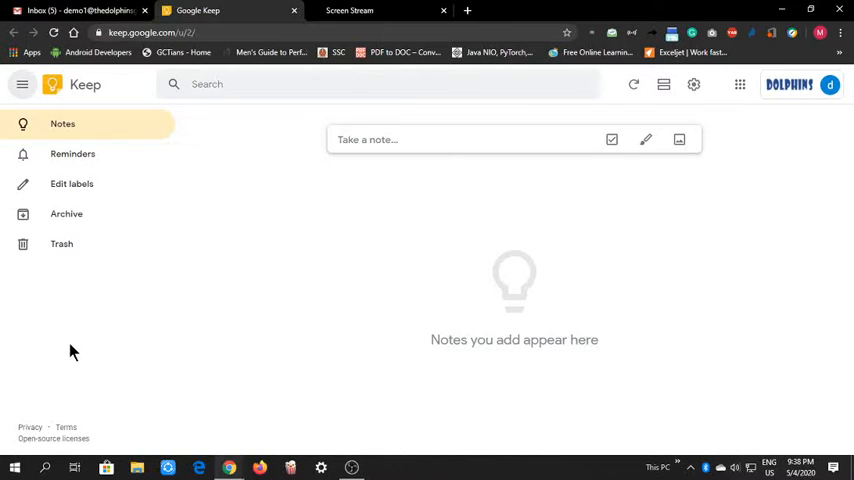
{"action": "mouse_move", "coordinate": [634, 84]}
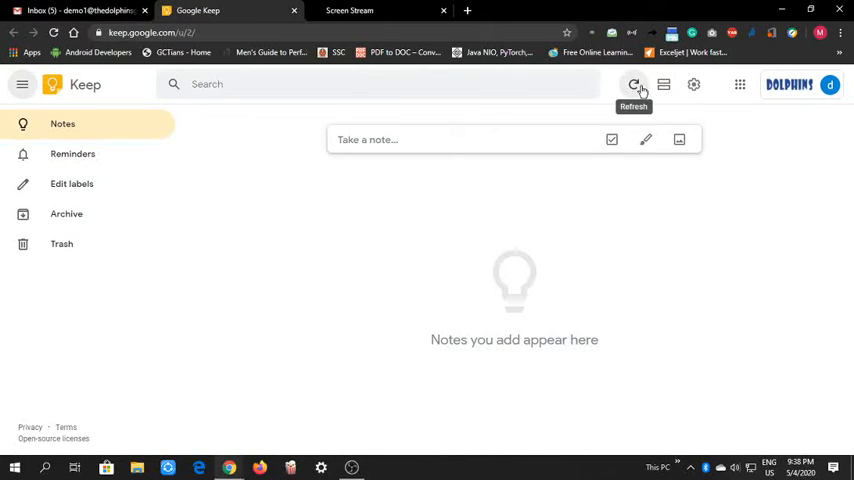
{"action": "mouse_move", "coordinate": [664, 85]}
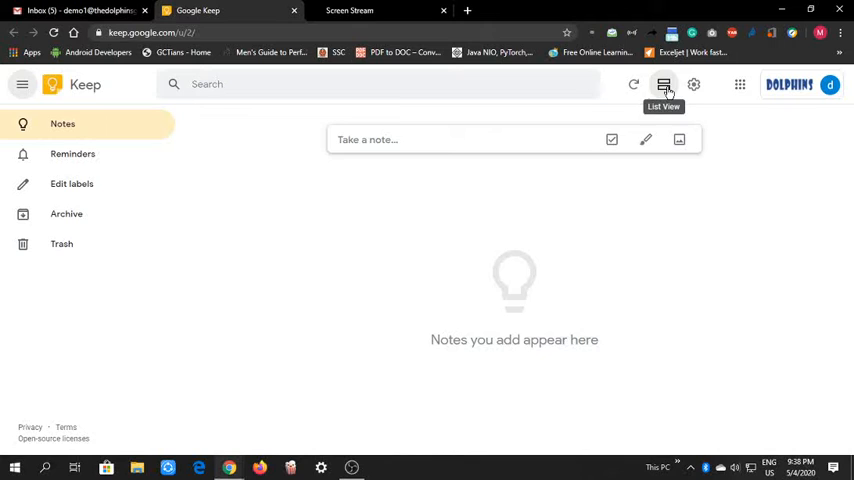
{"action": "left_click", "coordinate": [695, 84]}
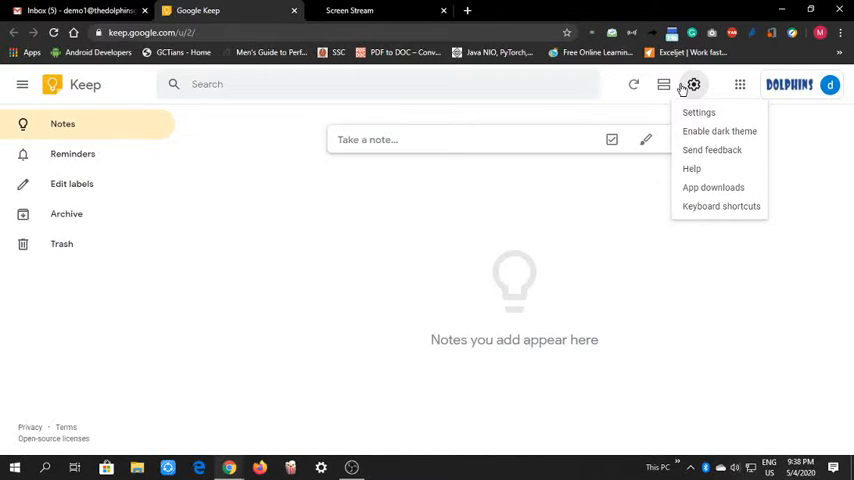
{"action": "mouse_move", "coordinate": [719, 131]}
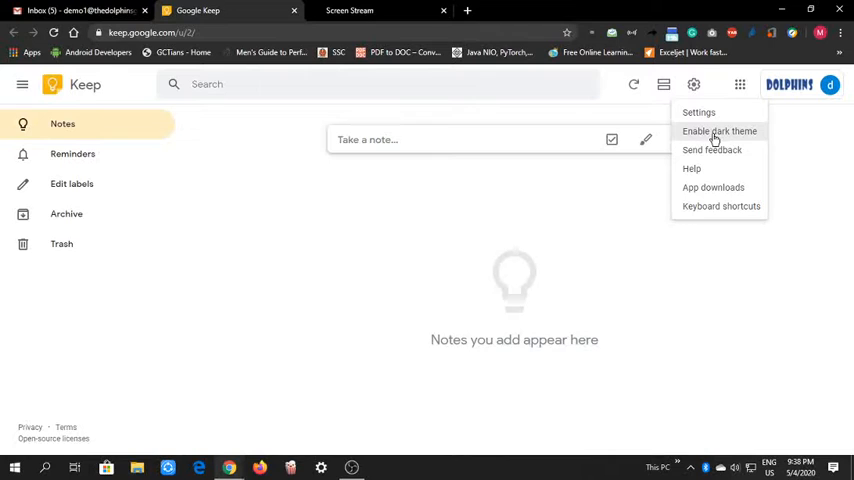
{"action": "mouse_move", "coordinate": [729, 135]}
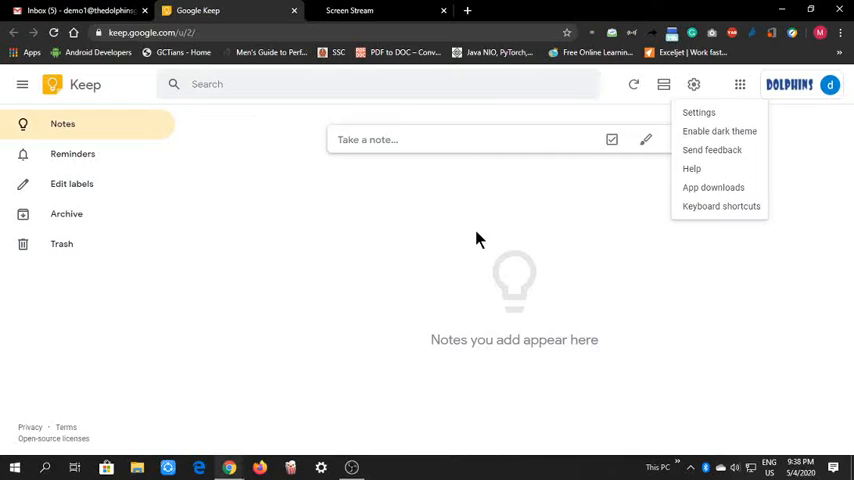
{"action": "left_click", "coordinate": [470, 240]}
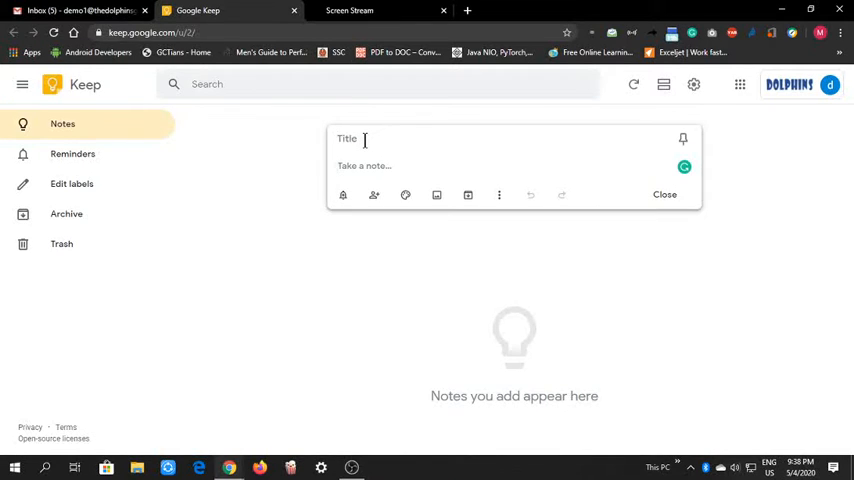
- Write 'this is a demo note' in the note body and title it 'demo'
{"action": "type", "text": "this i"}
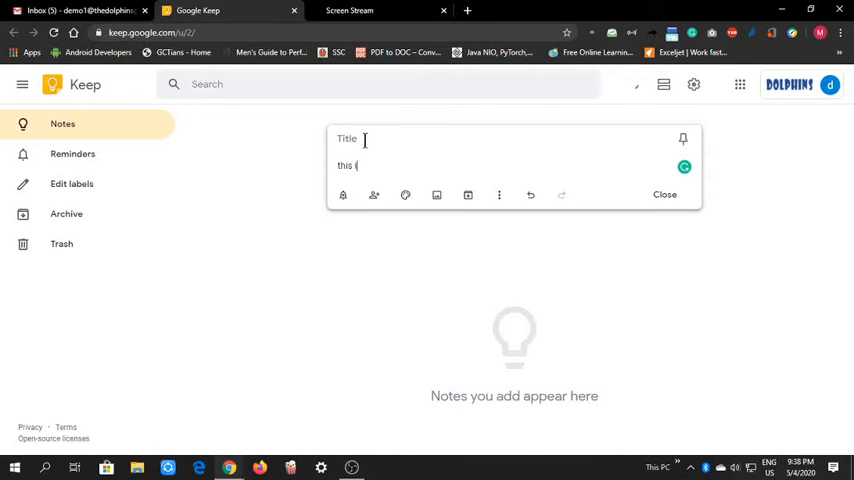
{"action": "type", "text": "s a demo"}
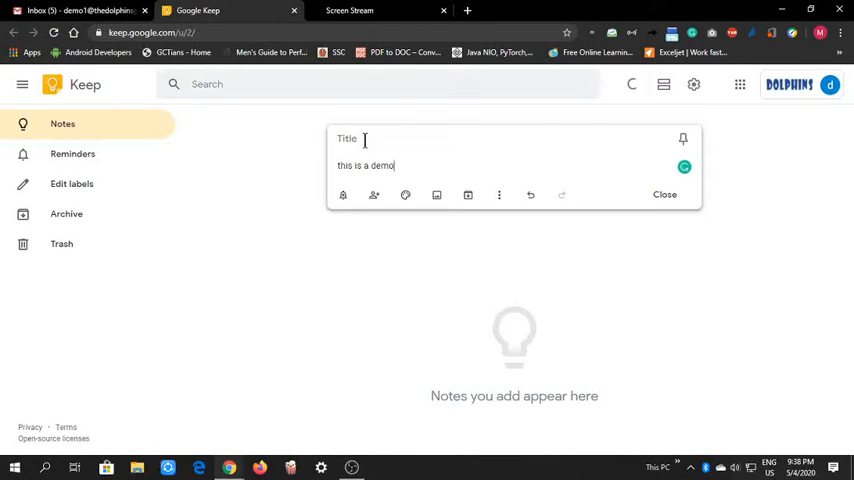
{"action": "type", "text": "note"}
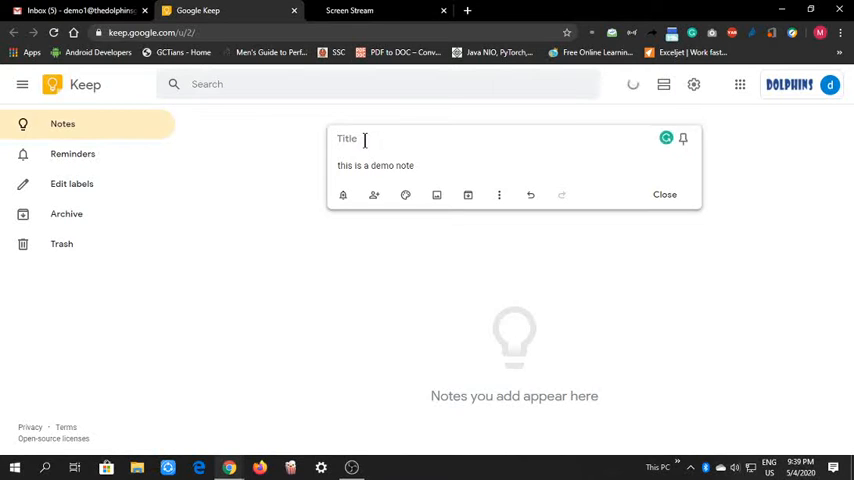
{"action": "type", "text": "demo"}
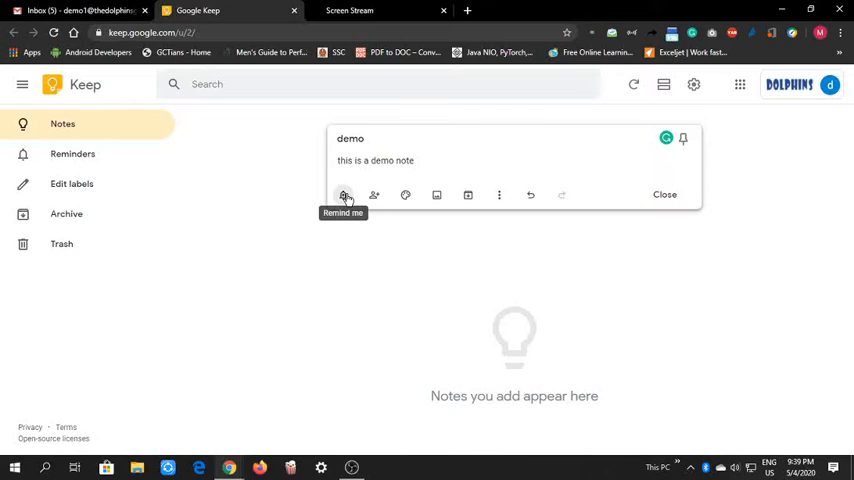
{"action": "mouse_move", "coordinate": [374, 195]}
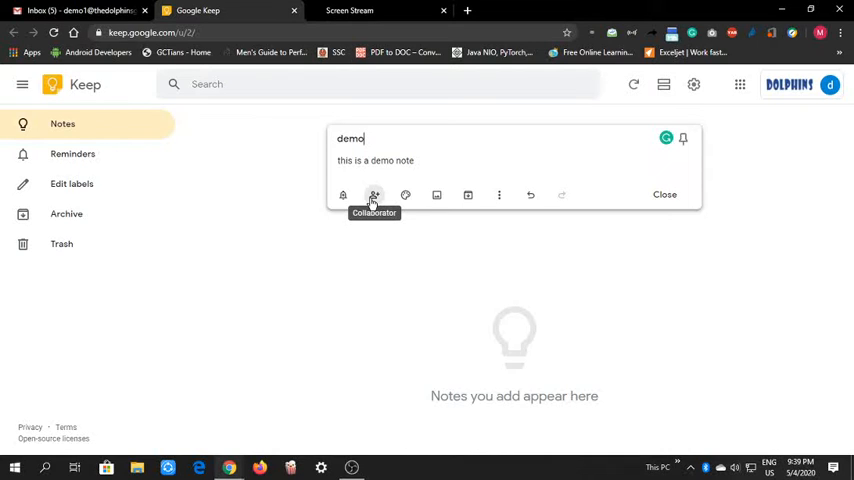
- Give the demo note a purple background from the colour palette
{"action": "left_click", "coordinate": [405, 195]}
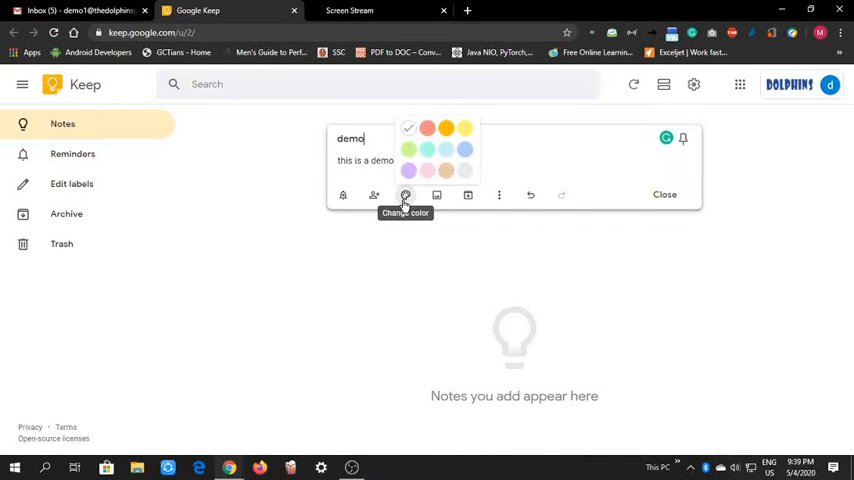
{"action": "mouse_move", "coordinate": [418, 171]}
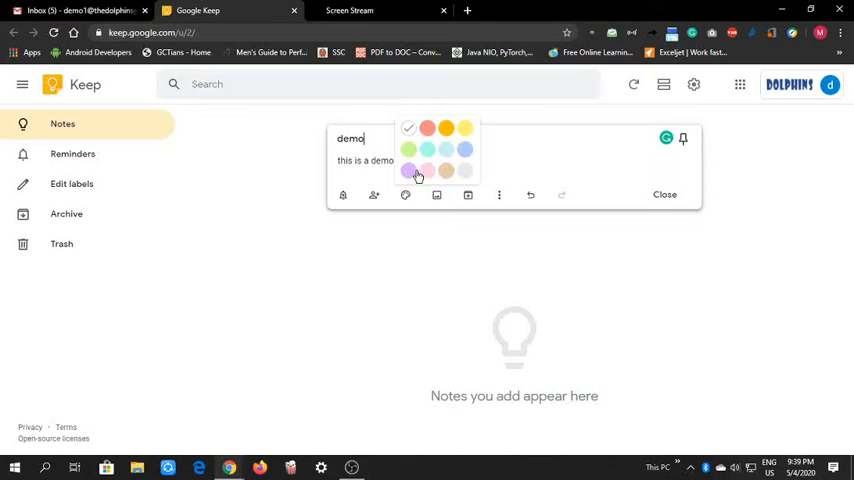
{"action": "left_click", "coordinate": [417, 170]}
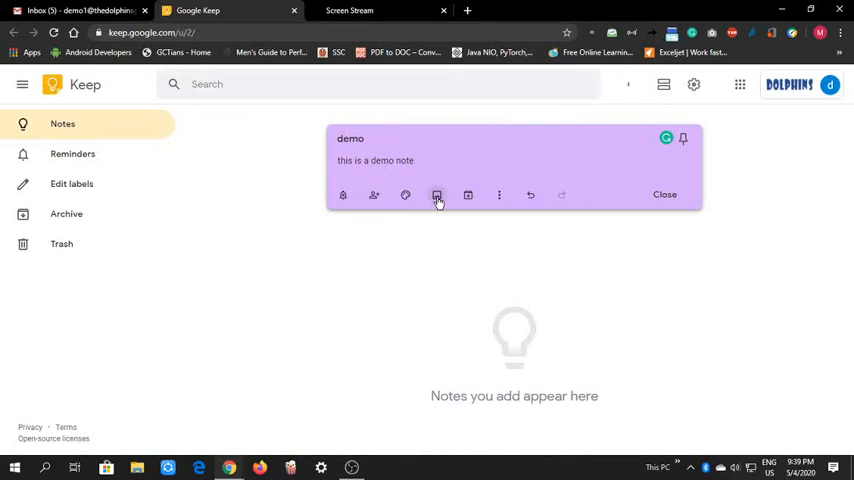
{"action": "mouse_move", "coordinate": [436, 195]}
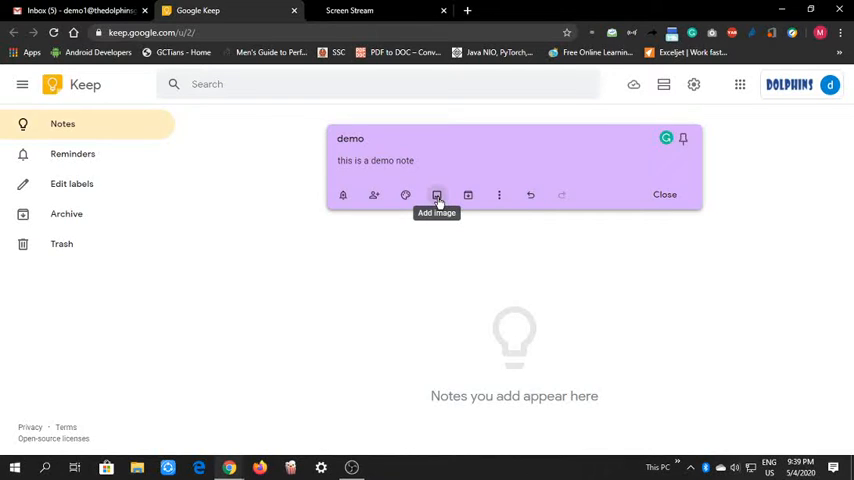
{"action": "mouse_move", "coordinate": [467, 195]}
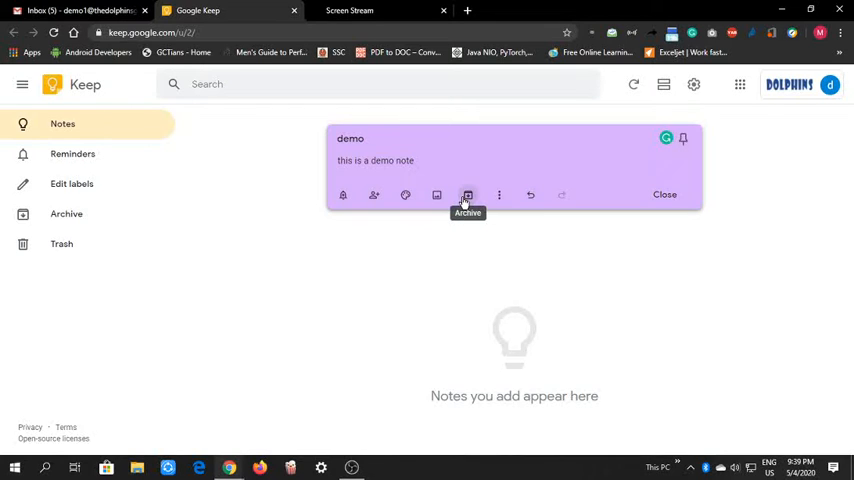
- Open the demo note's More menu showing delete, add label and make a copy
{"action": "left_click", "coordinate": [499, 195]}
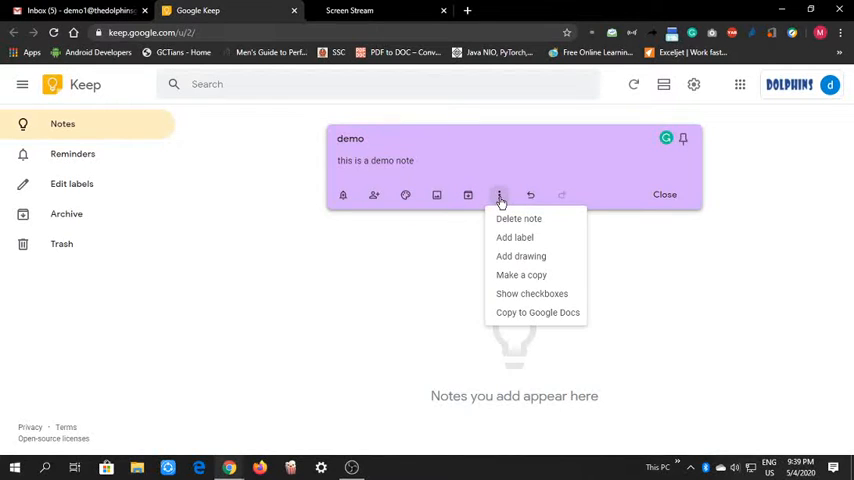
{"action": "mouse_move", "coordinate": [514, 237]}
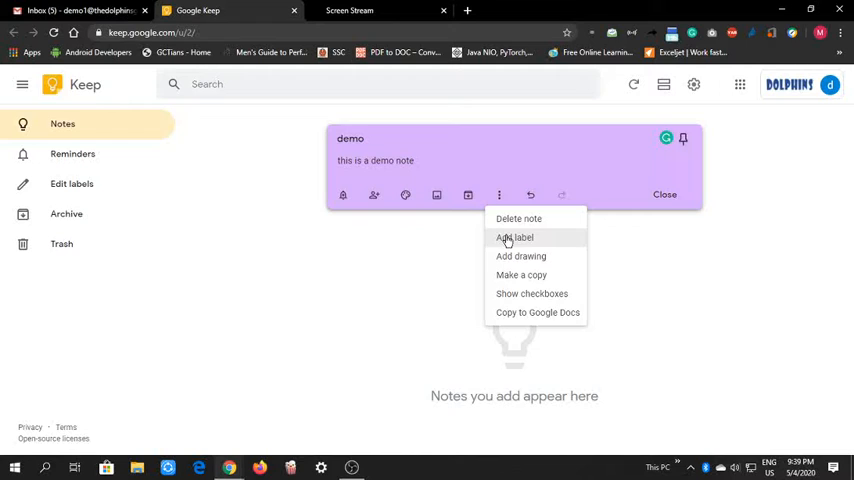
{"action": "mouse_move", "coordinate": [510, 256]}
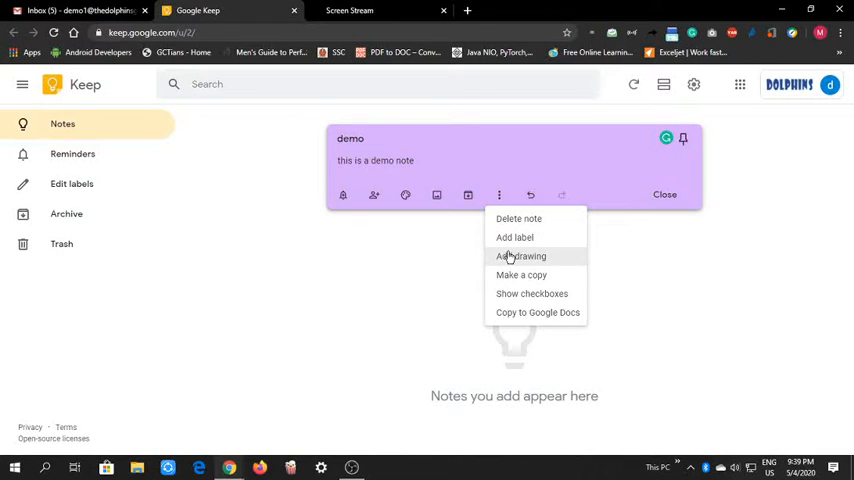
{"action": "mouse_move", "coordinate": [531, 293]}
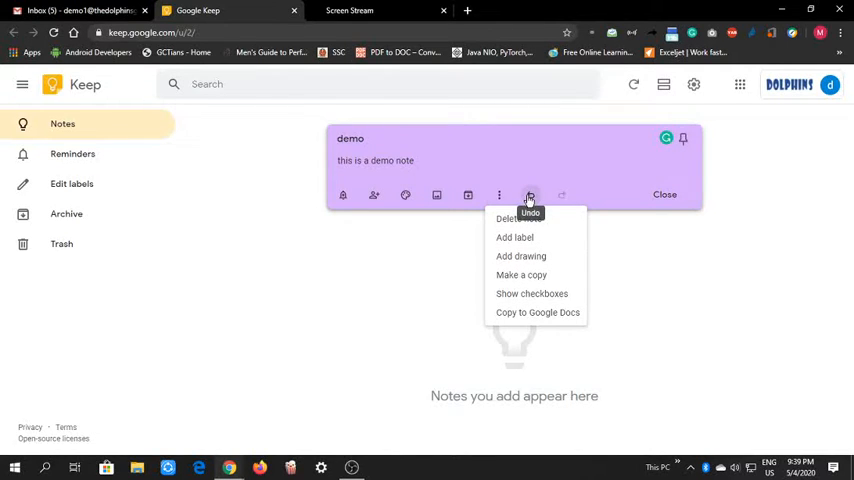
{"action": "mouse_move", "coordinate": [518, 218]}
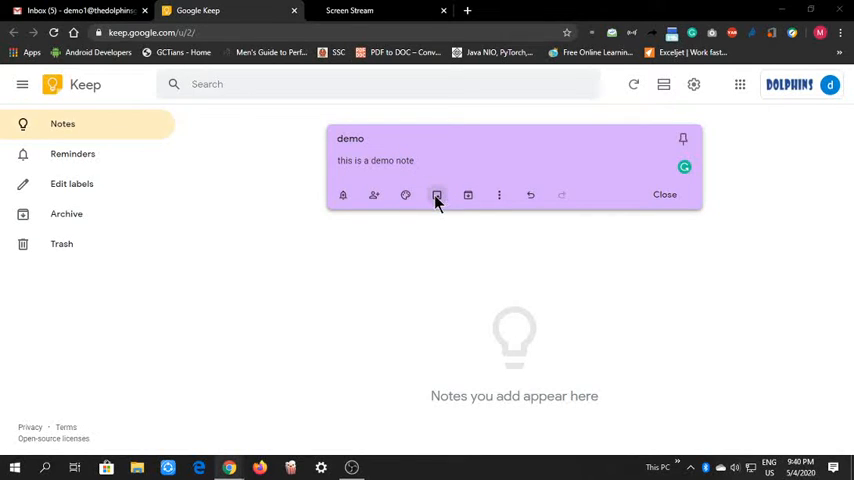
- Attach the DOLPHINS PATHSHALA poster image from the Downloads folder to the demo note
{"action": "left_click", "coordinate": [436, 195]}
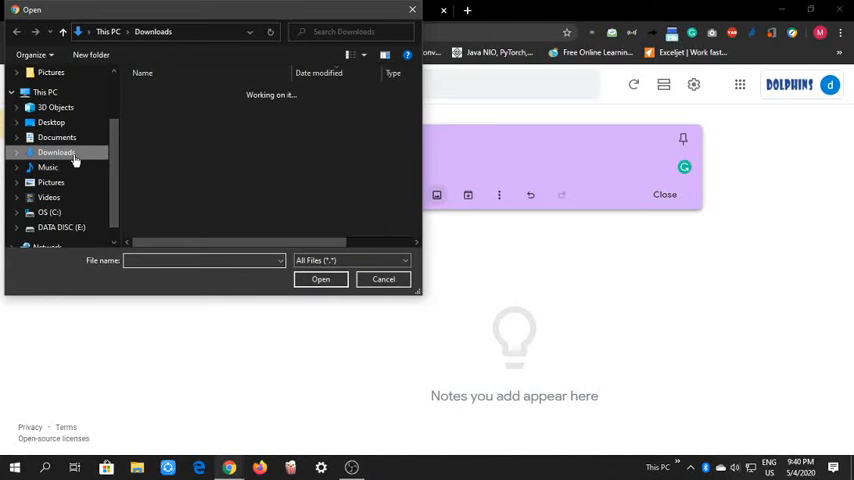
{"action": "left_click", "coordinate": [56, 152]}
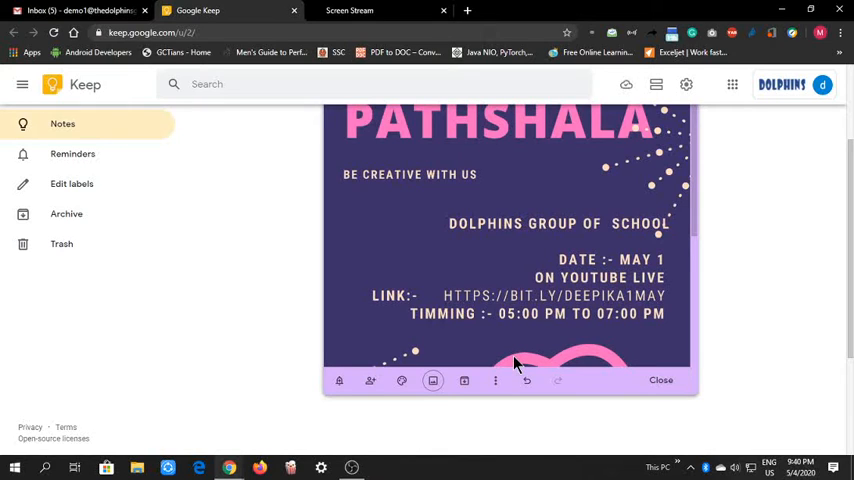
{"action": "mouse_move", "coordinate": [460, 333]}
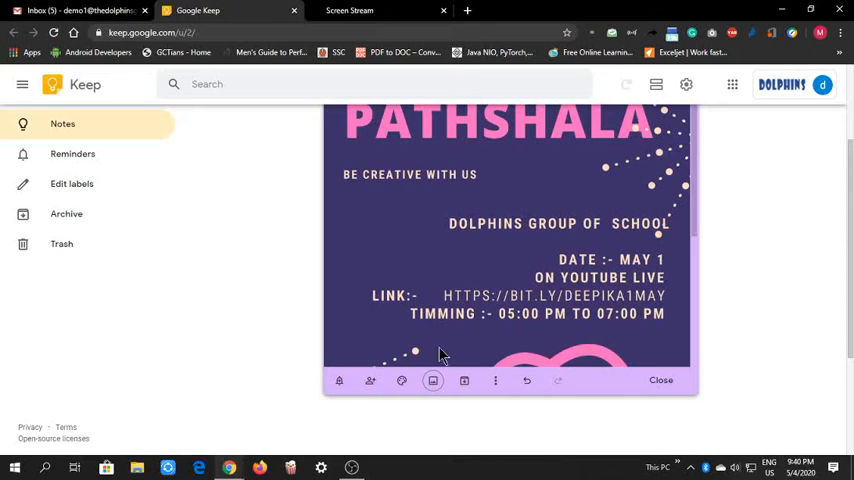
- Grab the poster's text into the note and scroll through the date, link and timing lines
{"action": "left_click", "coordinate": [496, 380]}
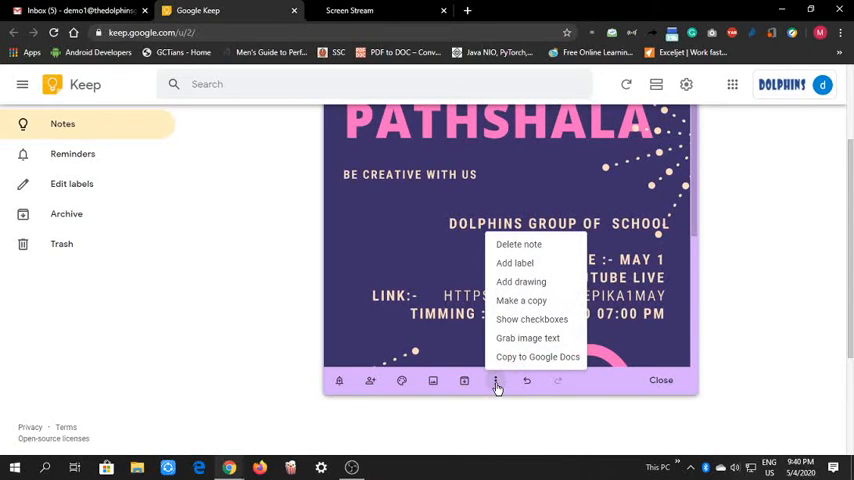
{"action": "mouse_move", "coordinate": [530, 338]}
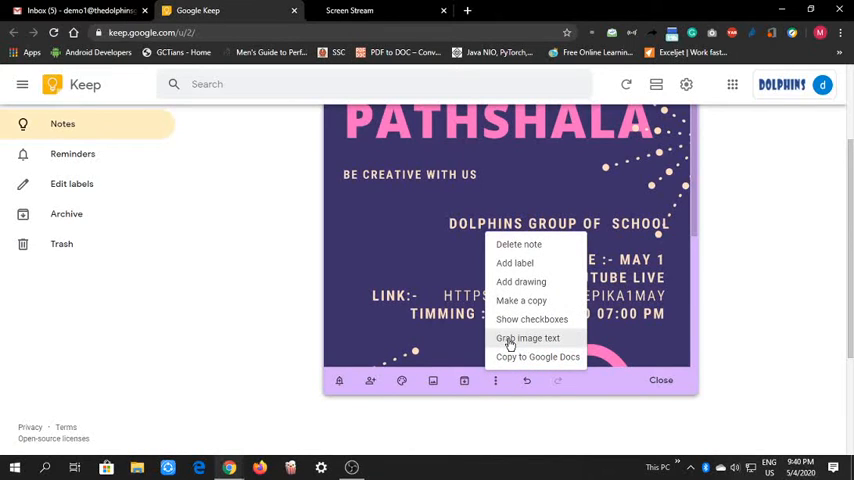
{"action": "left_click", "coordinate": [530, 338]}
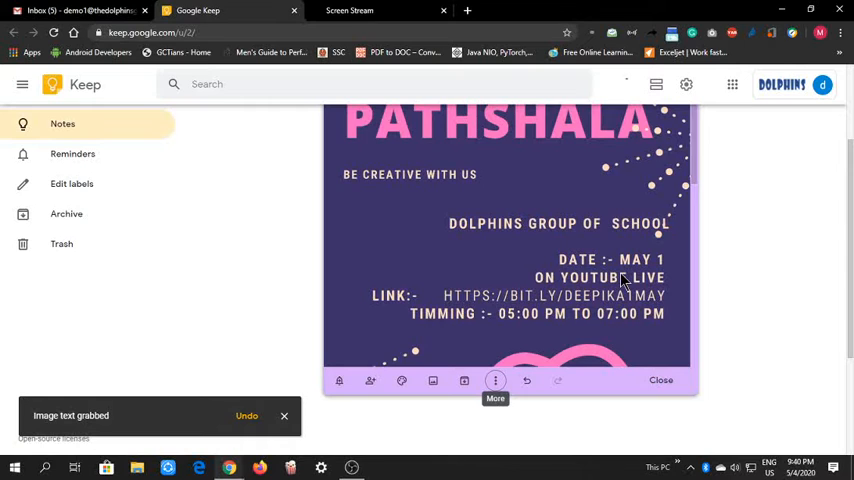
{"action": "scroll", "scroll_direction": "down", "scroll_amount": 3}
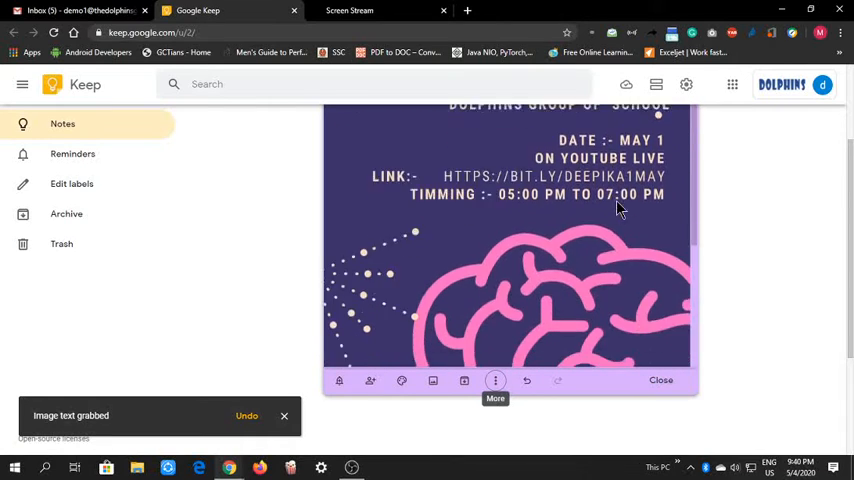
{"action": "scroll", "scroll_direction": "down", "scroll_amount": 3}
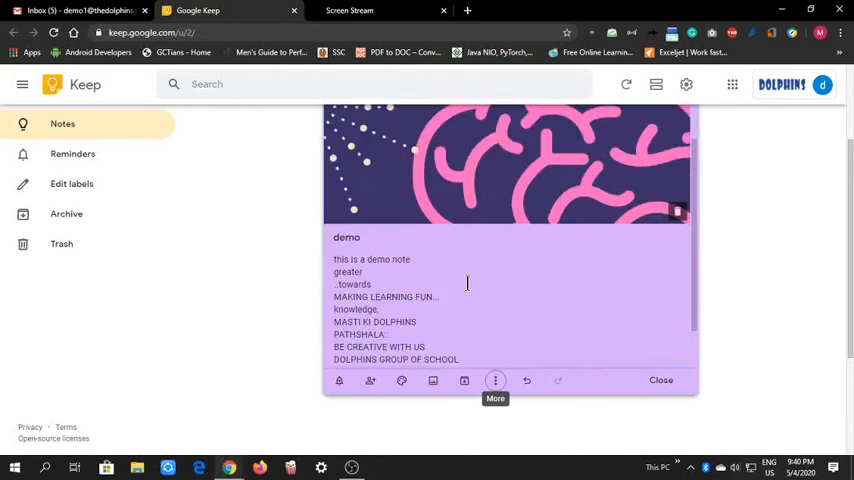
{"action": "scroll", "scroll_direction": "down", "scroll_amount": 3}
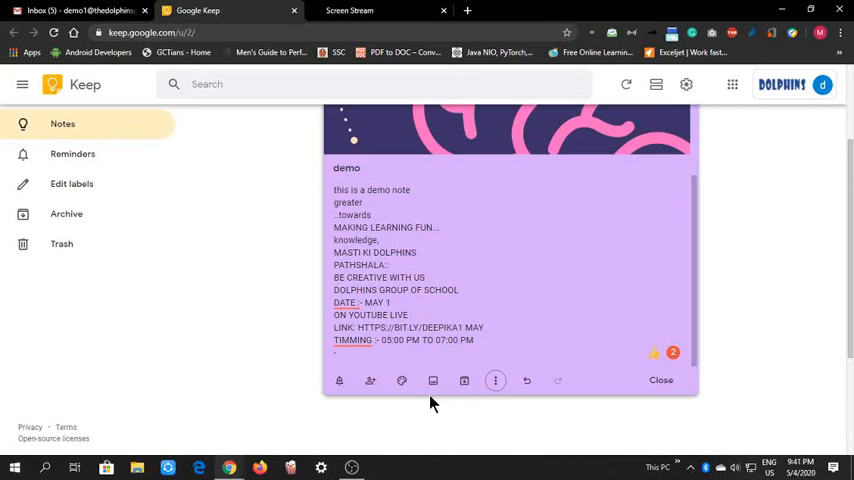
{"action": "mouse_move", "coordinate": [494, 380]}
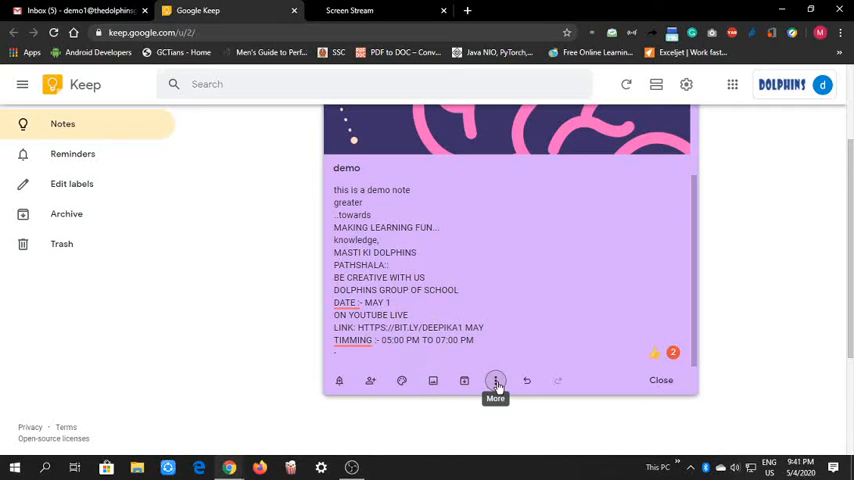
- Show checkboxes so every grabbed line becomes a checklist item, and toggle the LINK item
{"action": "left_click", "coordinate": [494, 380]}
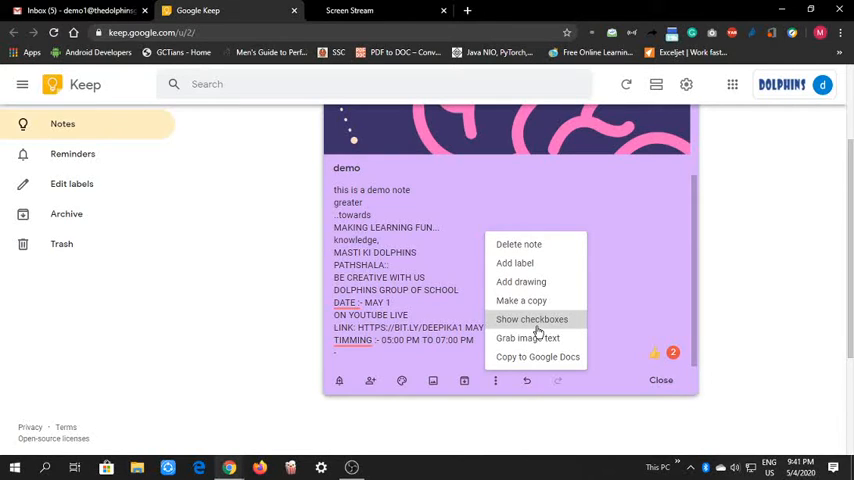
{"action": "left_click", "coordinate": [531, 319]}
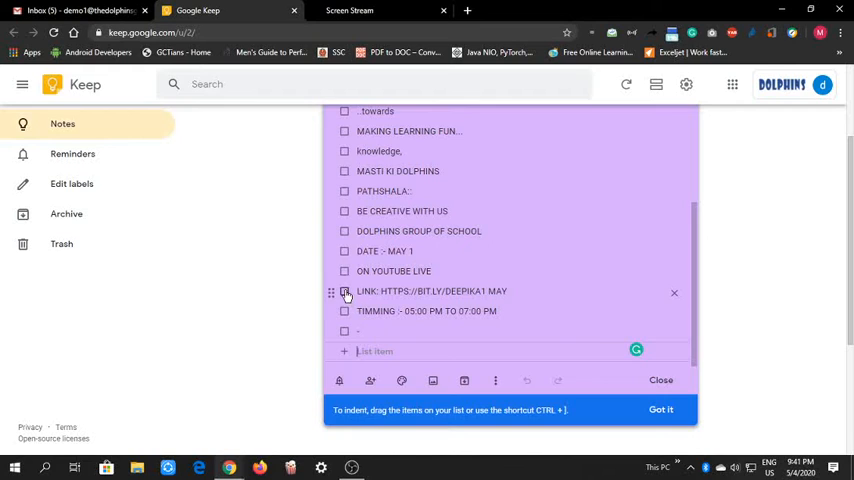
{"action": "left_click", "coordinate": [344, 291]}
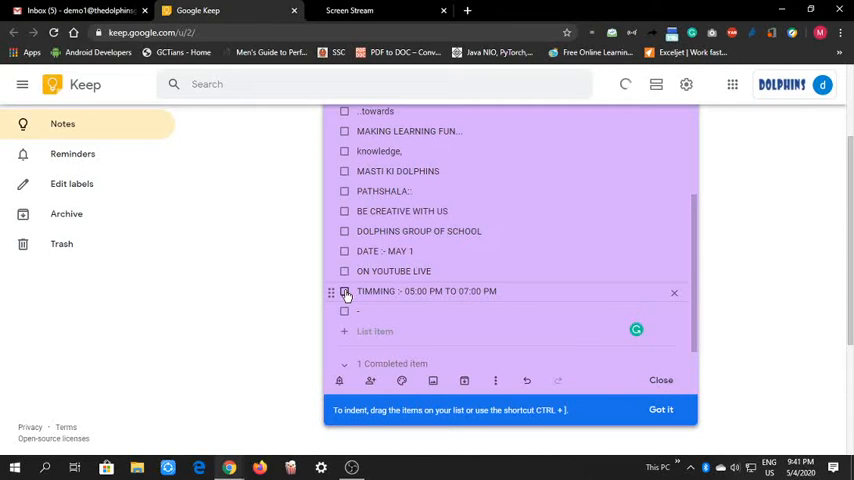
{"action": "scroll", "scroll_direction": "down", "scroll_amount": 3}
{"action": "type", "text": "LINK: HTTPS://BIT.LY/DEEPIKA1 MAY"}
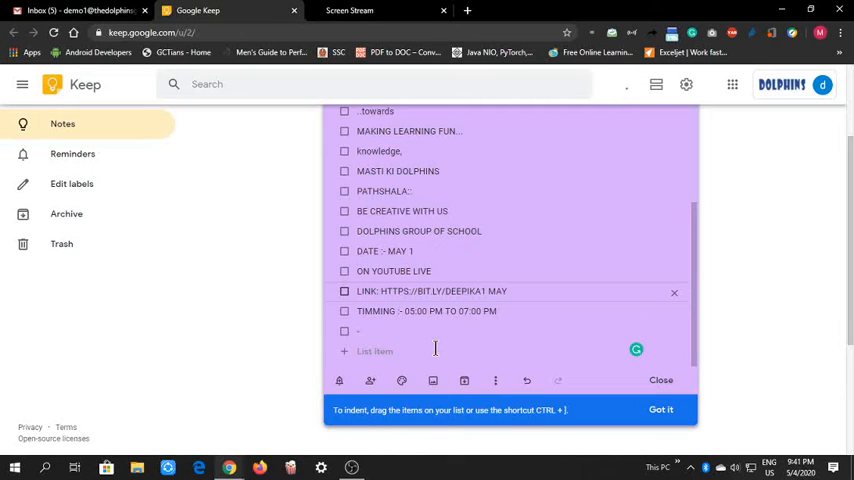
{"action": "mouse_move", "coordinate": [495, 380]}
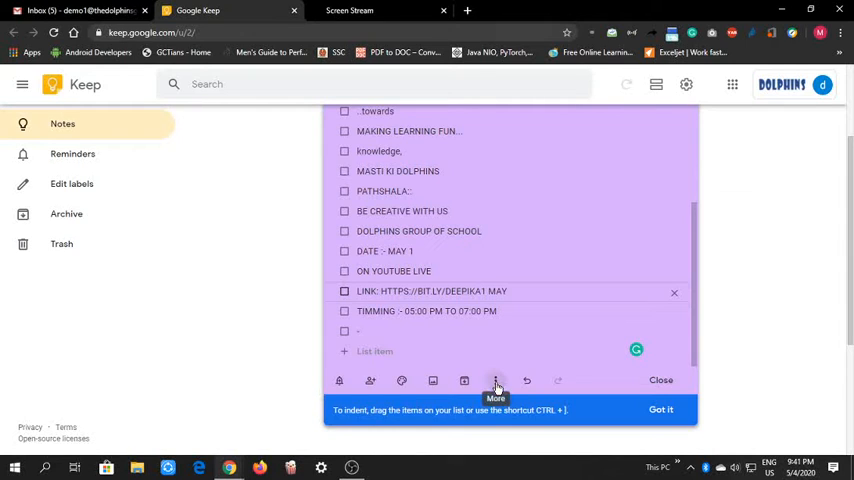
- Hide the checkboxes to restore plain-text lines, then start a new drawing for the note
{"action": "left_click", "coordinate": [496, 380]}
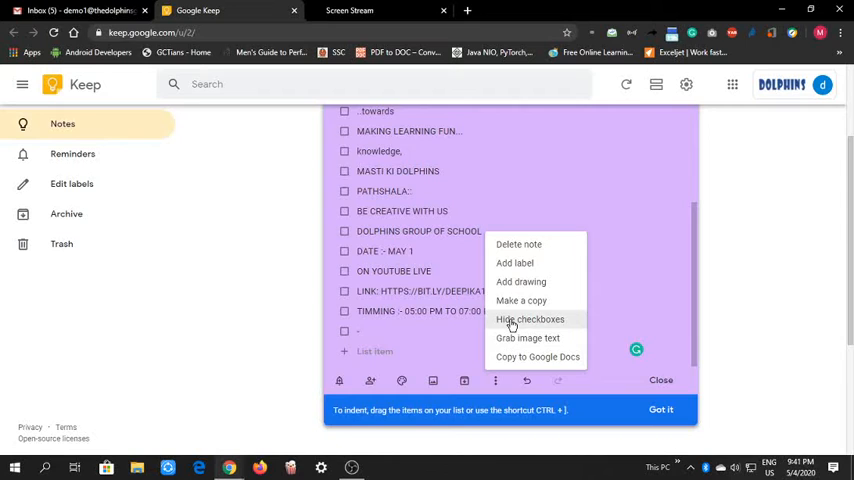
{"action": "left_click", "coordinate": [529, 319]}
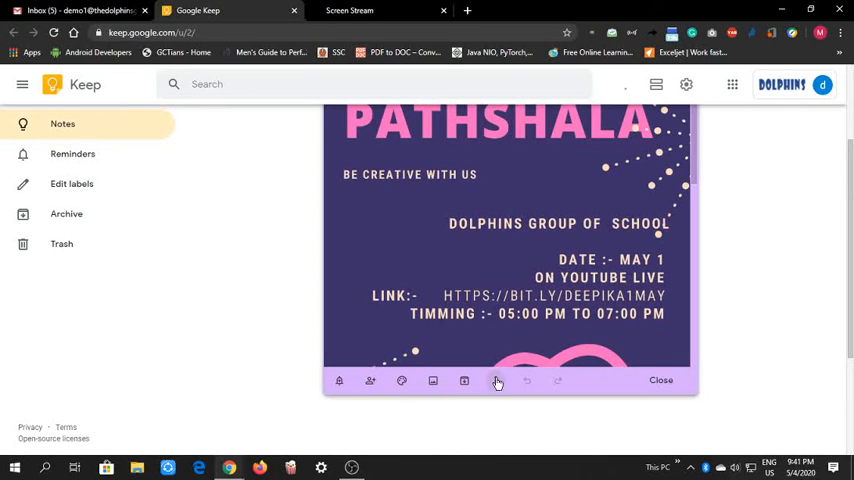
{"action": "left_click", "coordinate": [496, 381]}
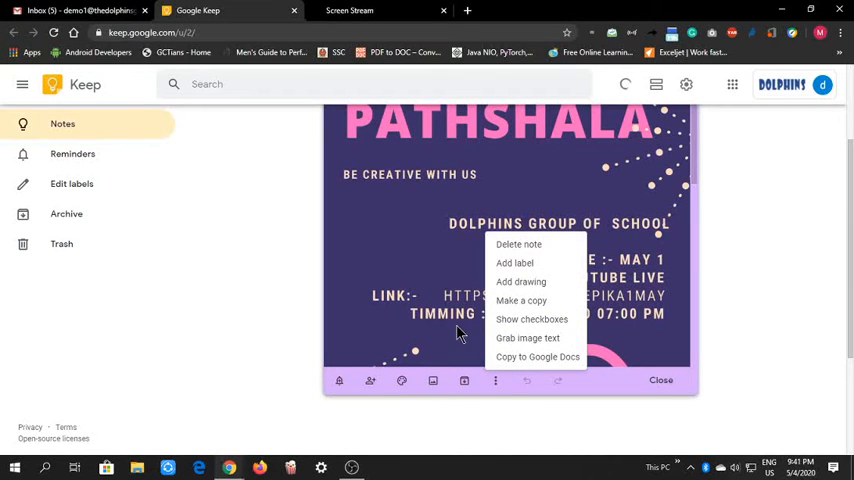
{"action": "left_click", "coordinate": [521, 300]}
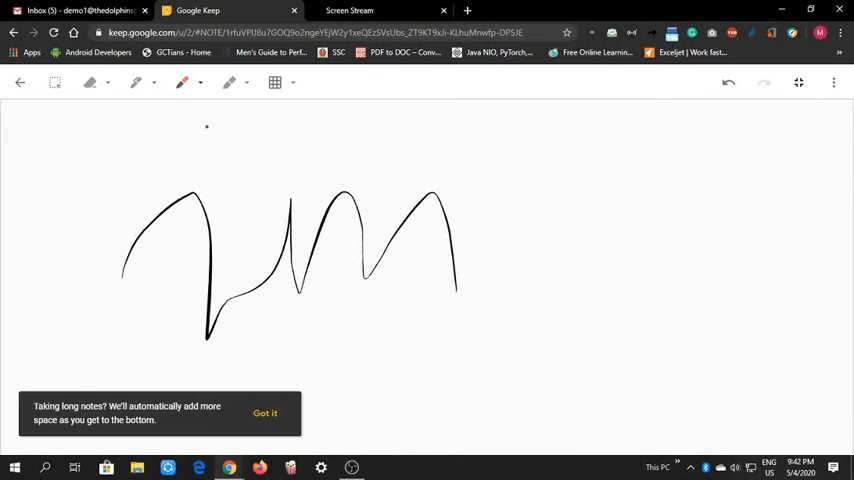
- Draw a red wavy stroke and another freehand stroke on the drawing canvas
{"action": "left_click_drag", "start_coordinate": [207, 127], "coordinate": [432, 146]}
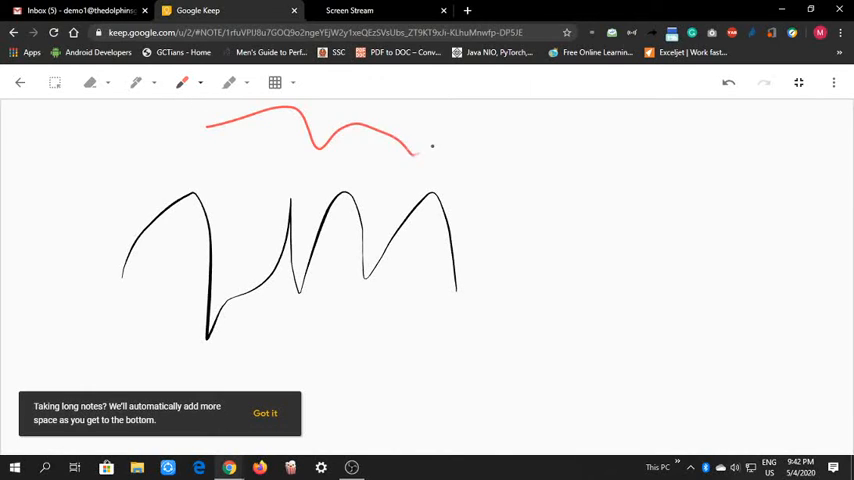
{"action": "left_click_drag", "start_coordinate": [420, 148], "coordinate": [570, 200]}
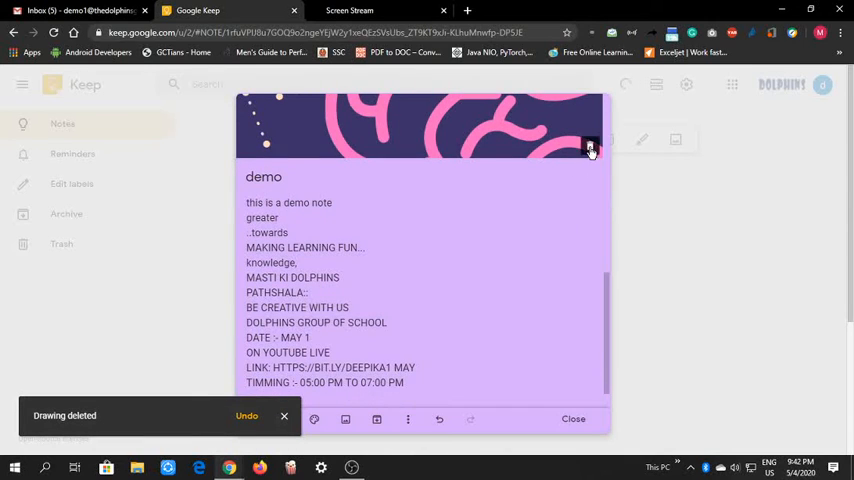
- Delete the poster image and close the text-only demo note
{"action": "left_click", "coordinate": [590, 148]}
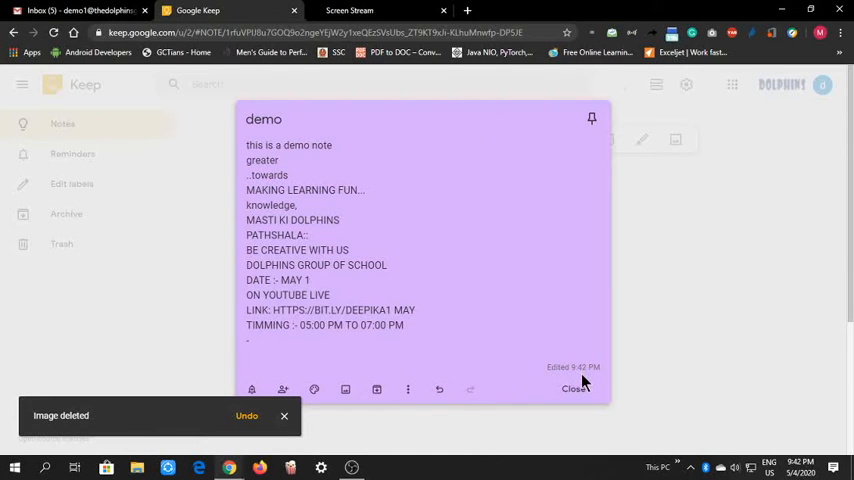
{"action": "left_click", "coordinate": [573, 389]}
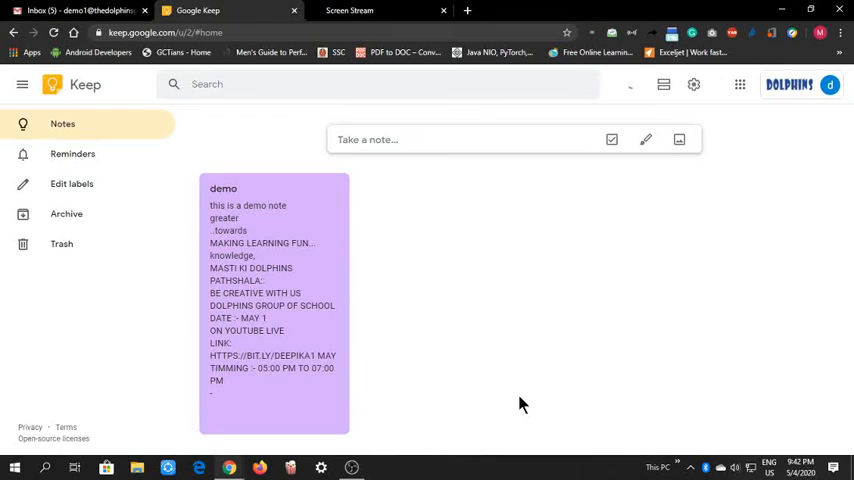
{"action": "mouse_move", "coordinate": [652, 218]}
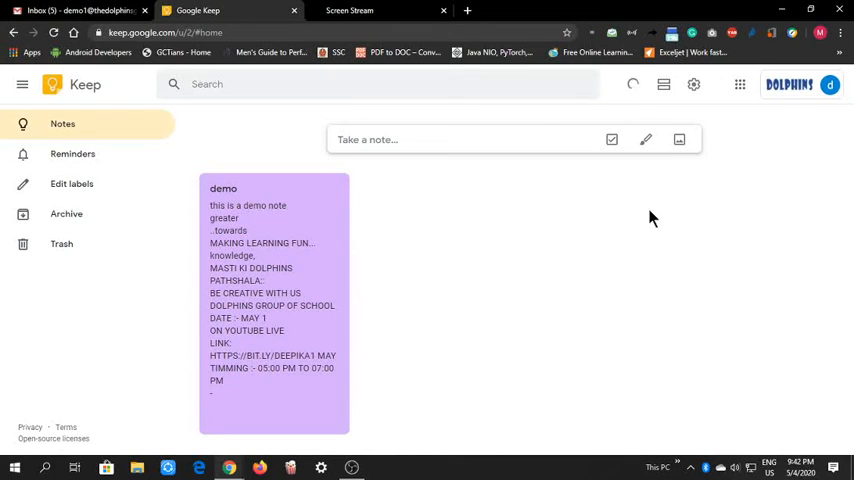
{"action": "mouse_move", "coordinate": [614, 184]}
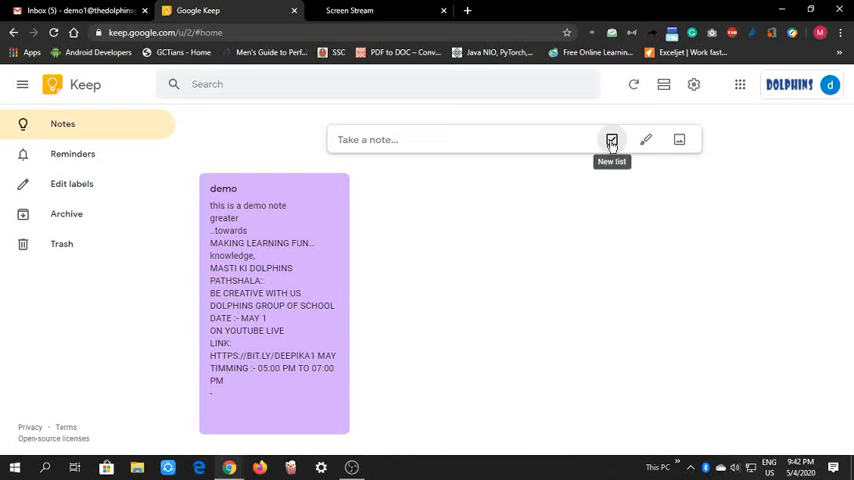
{"action": "left_click", "coordinate": [611, 139]}
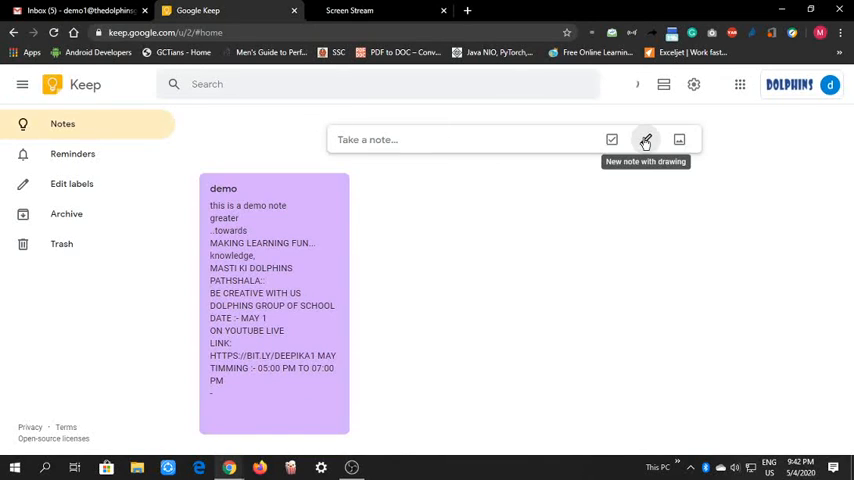
{"action": "mouse_move", "coordinate": [679, 139]}
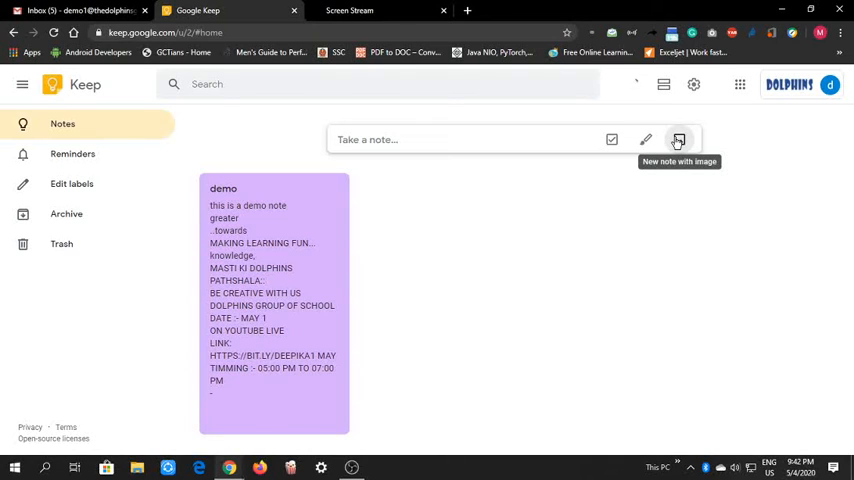